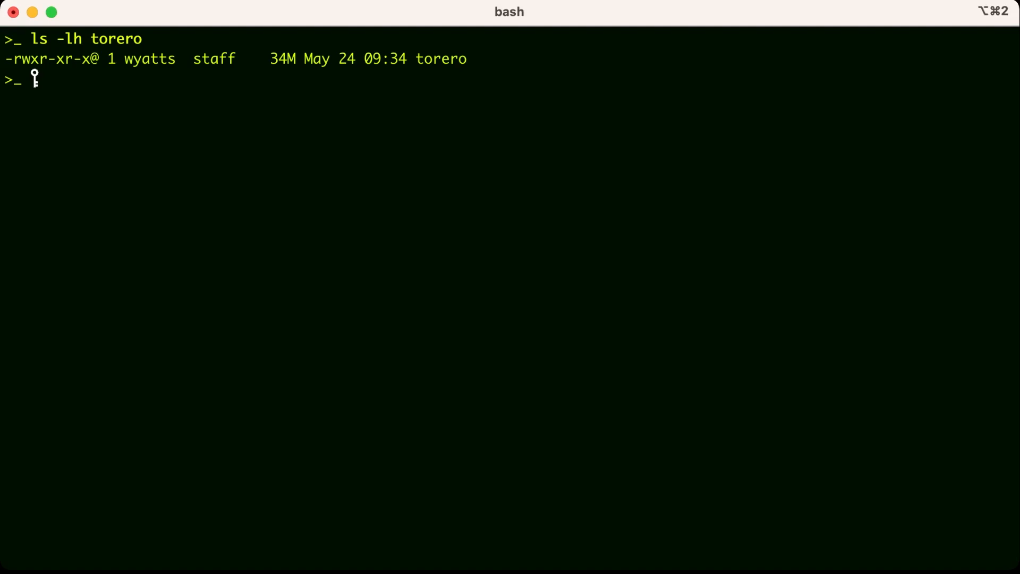
Enter the ./torero version command, which creates the logging directory and asks for EULA agreement.
{"action": "type", "text": "./torero version"}
{"action": "type", "text": "yes"}
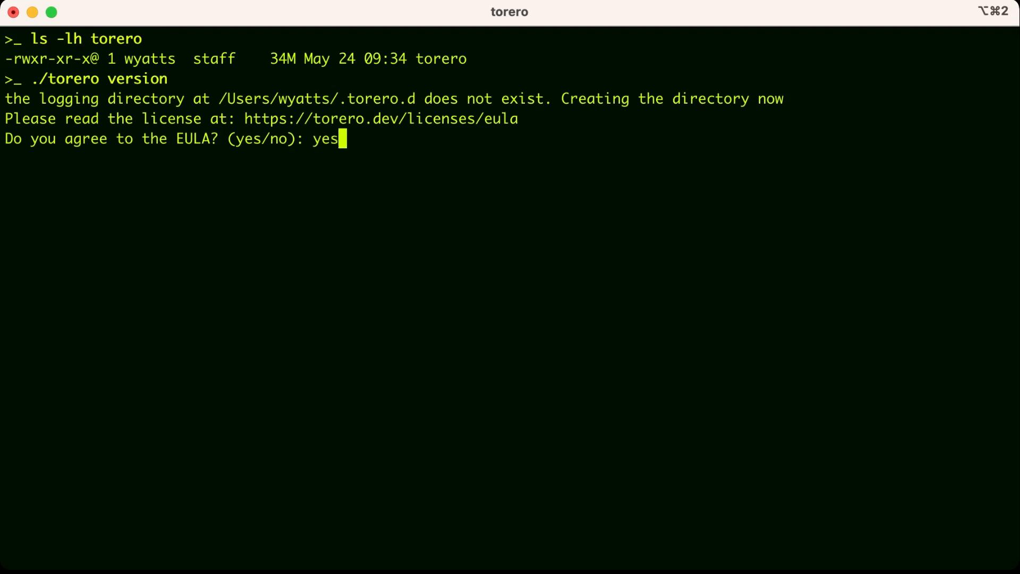
Accept the EULA so torero reports version 0.0.0 in local mode.
{"action": "key", "text": "Return"}
{"action": "type", "text": "./torero create repository example-scripts-repo --description \"Simple repository for quick start\" --url https://github.com/torerodev/example-scripts.git --reference main"}
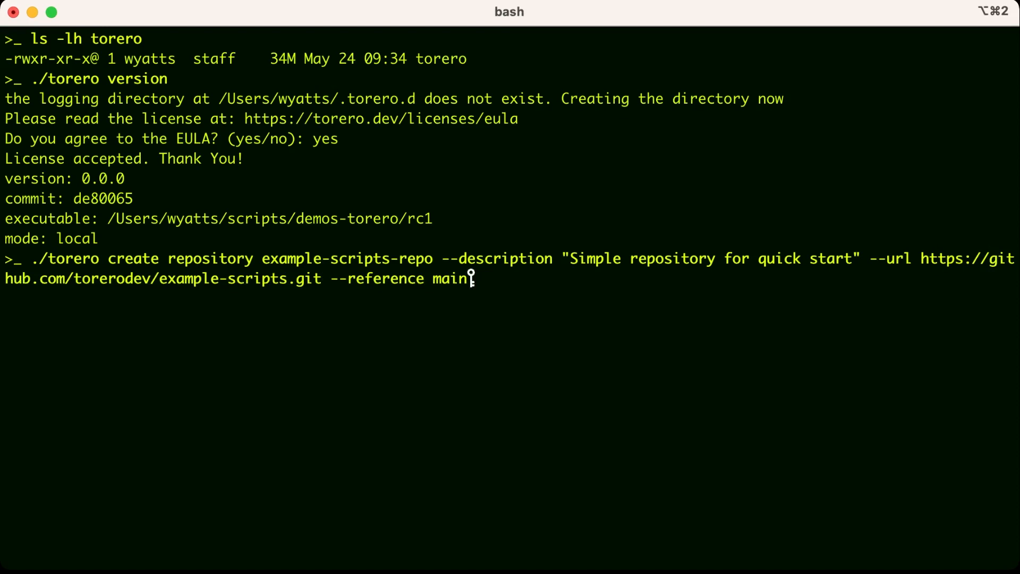
Create example-scripts-repo and begin the create python-script hello-torero command.
{"action": "key", "text": "Return"}
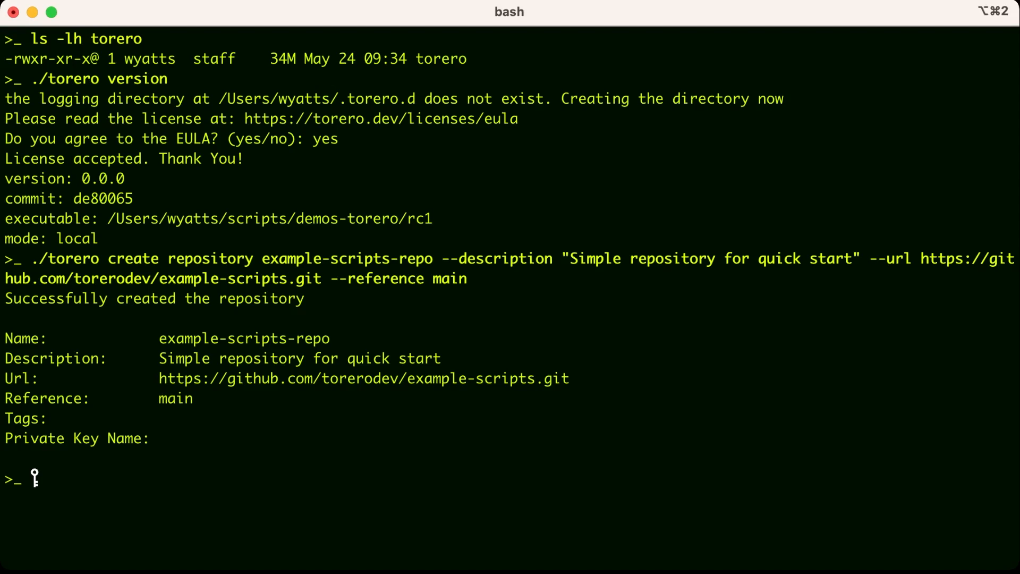
{"action": "type", "text": "./torero create python-script hello-torero --repository example-script"}
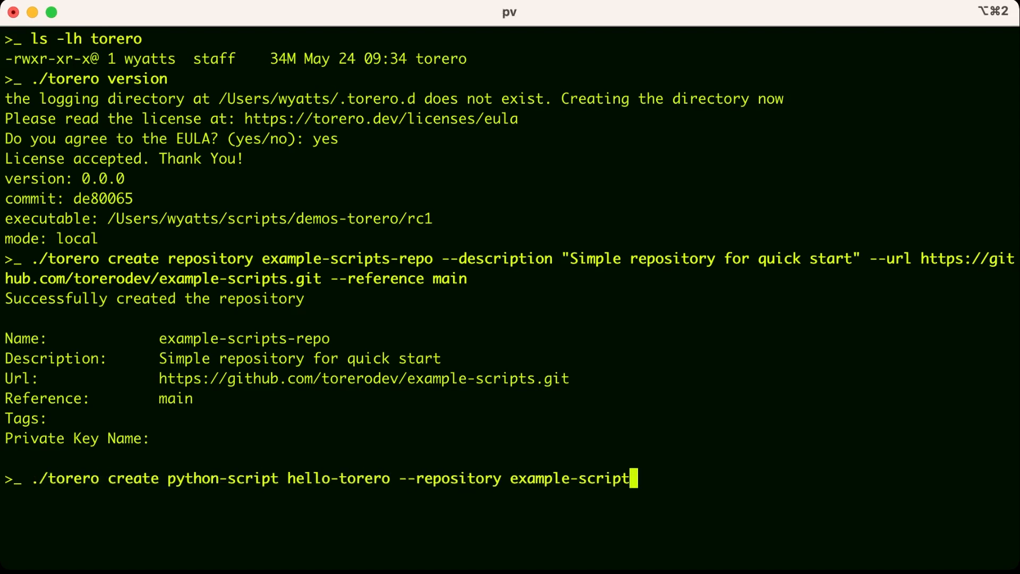
Create hello-torero.py in example-scripts-repo described as "Quick Start Example", then enter its run command.
{"action": "type", "text": "s-repo --filename hello-torero.py  --description \"Quick Start Example\""}
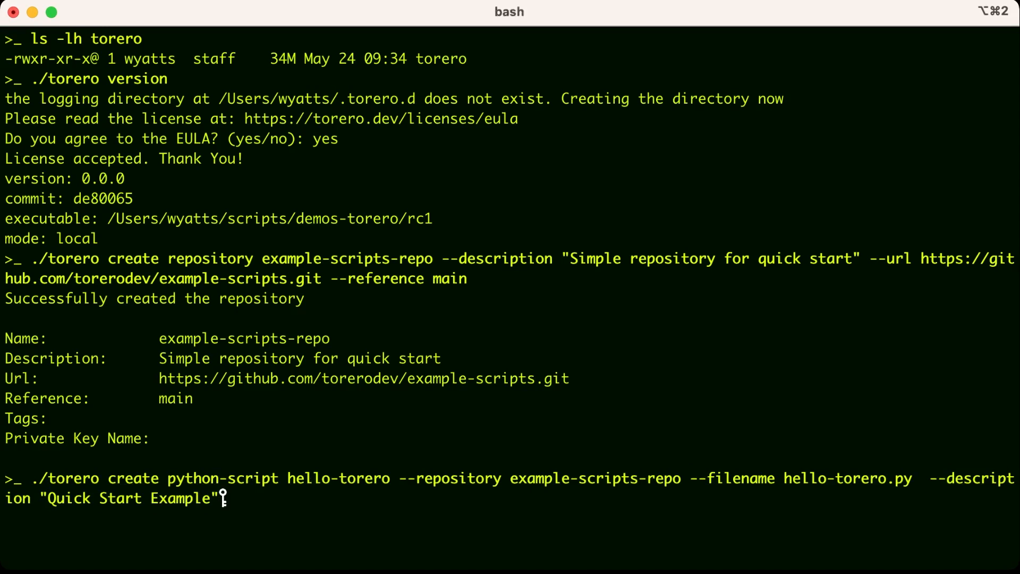
{"action": "key", "text": "Return"}
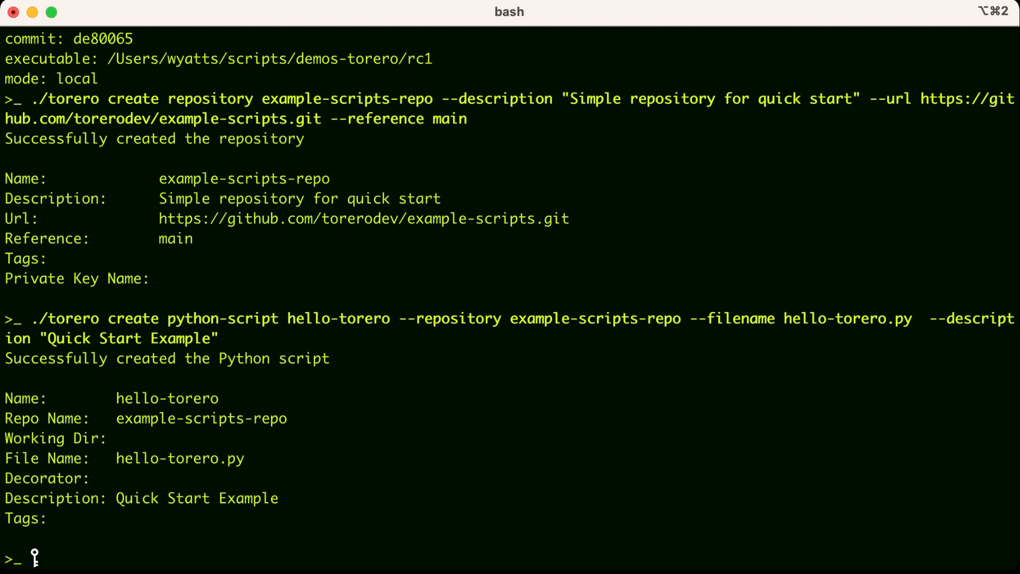
{"action": "type", "text": "./torero run python-script hello-torero"}
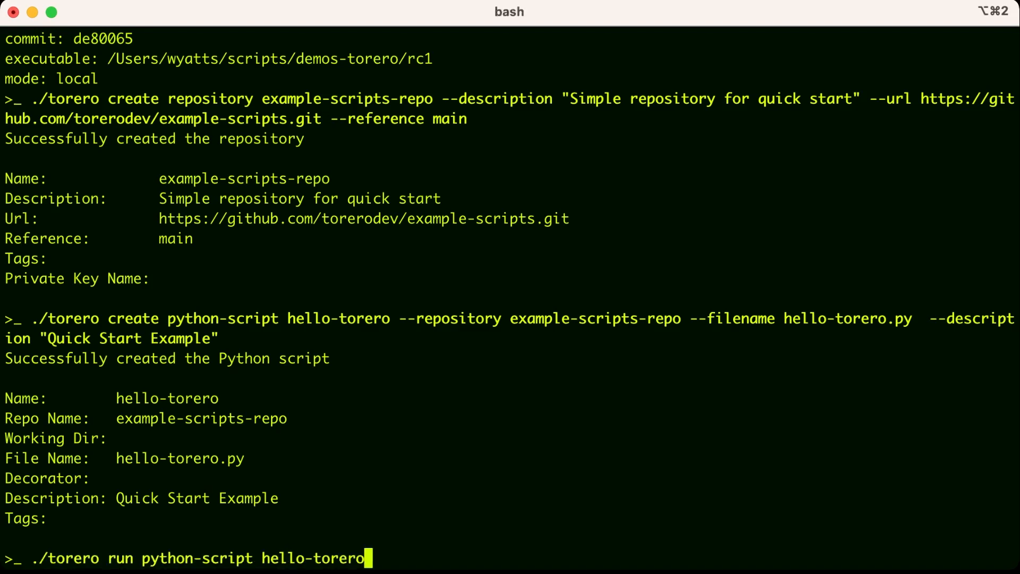
Run hello-torero printing Hello, torero! with return code 0, and run it a second time.
{"action": "key", "text": "Return"}
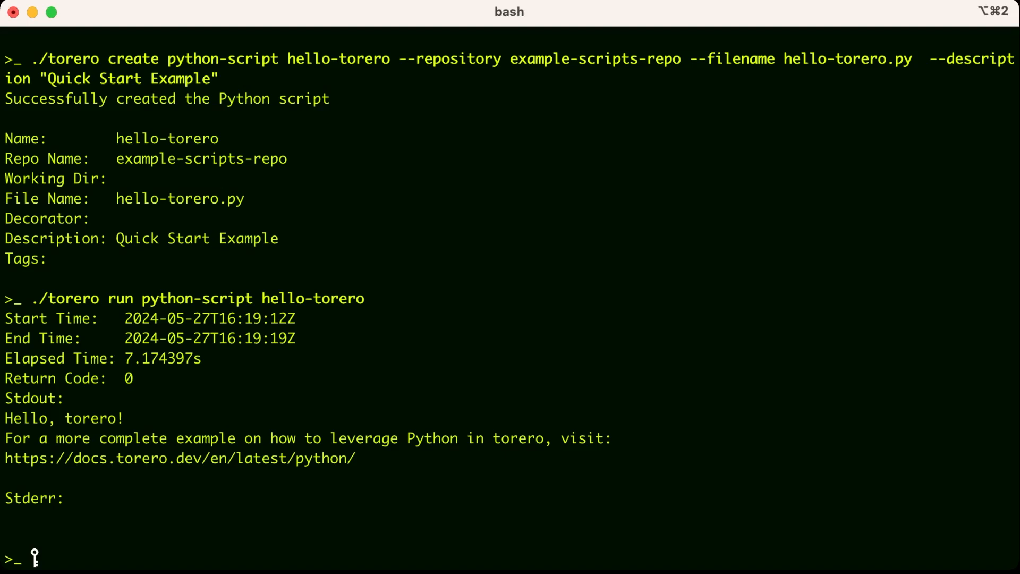
{"action": "type", "text": "./torero run python-script hello-torero"}
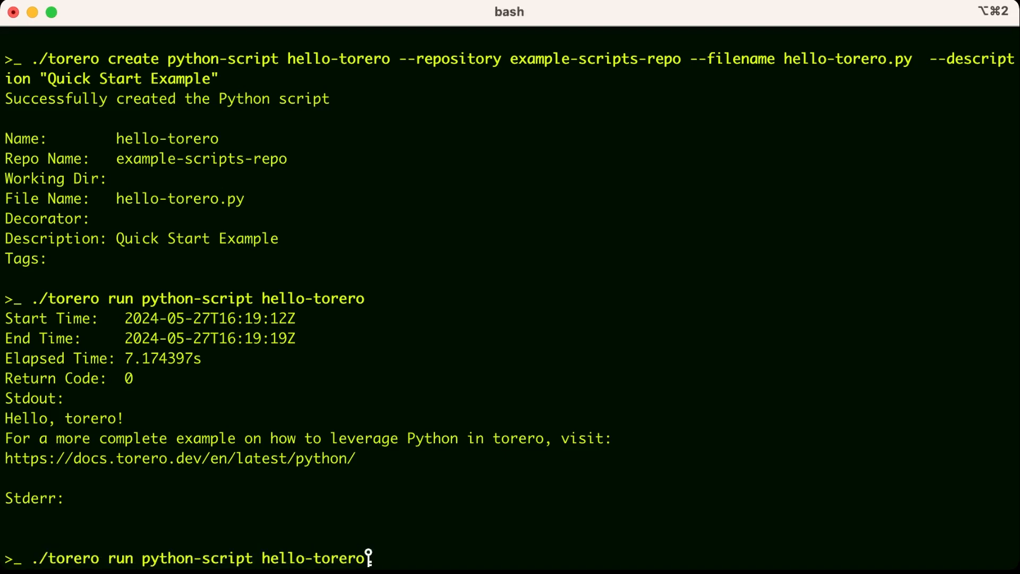
{"action": "key", "text": "Return"}
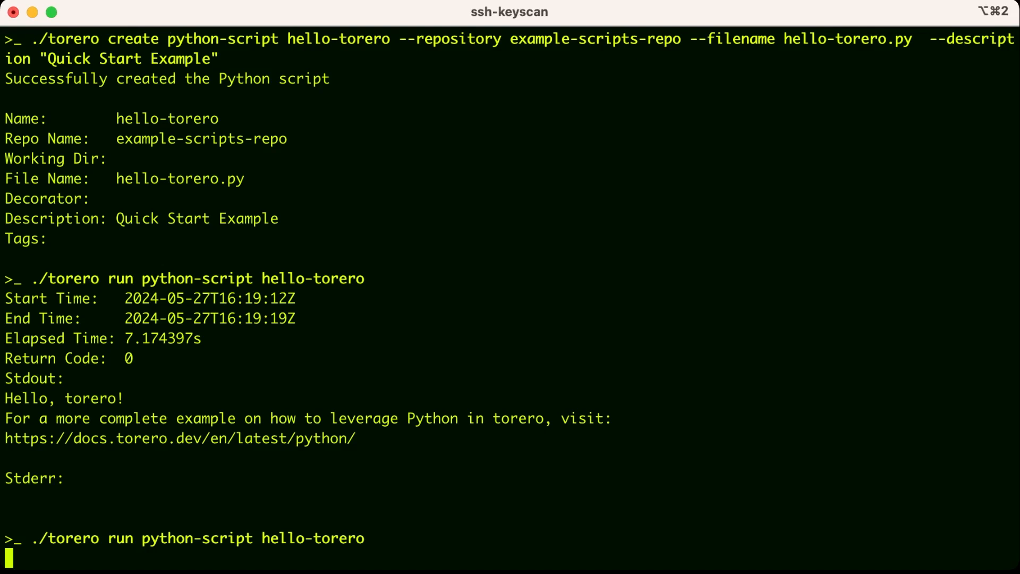